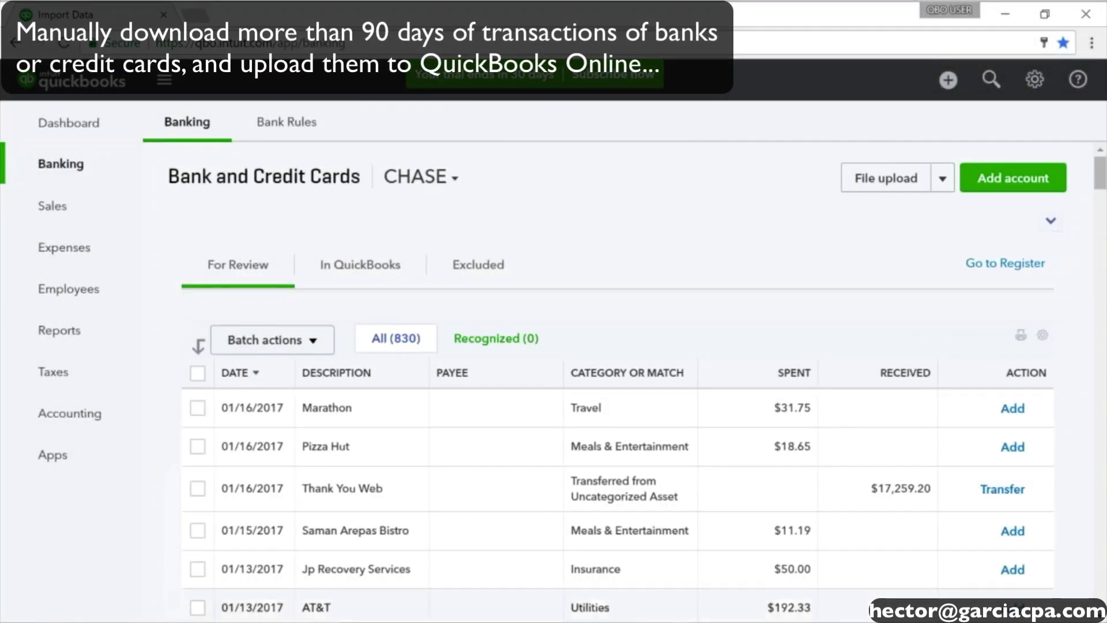
mouse_move(446, 606)
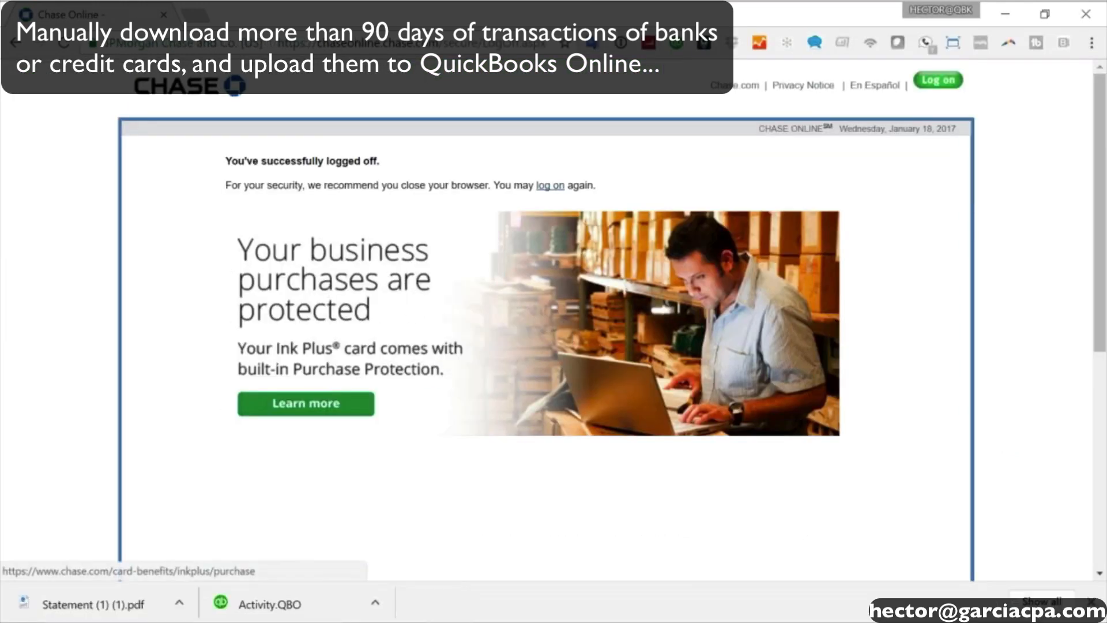
left_click(550, 185)
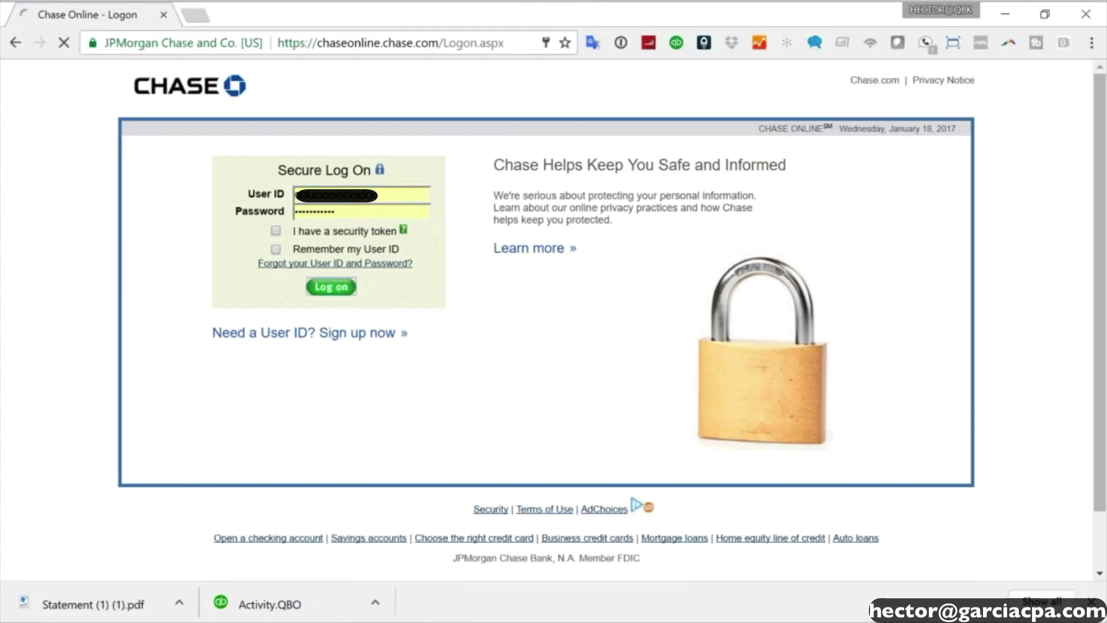
left_click(329, 286)
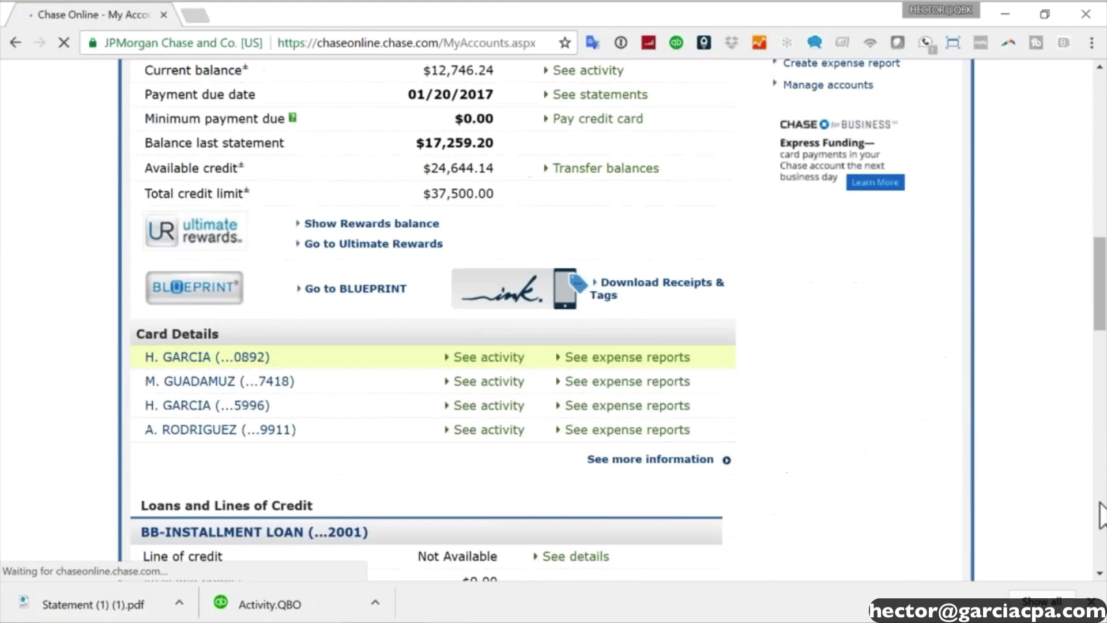
scroll("down", 3)
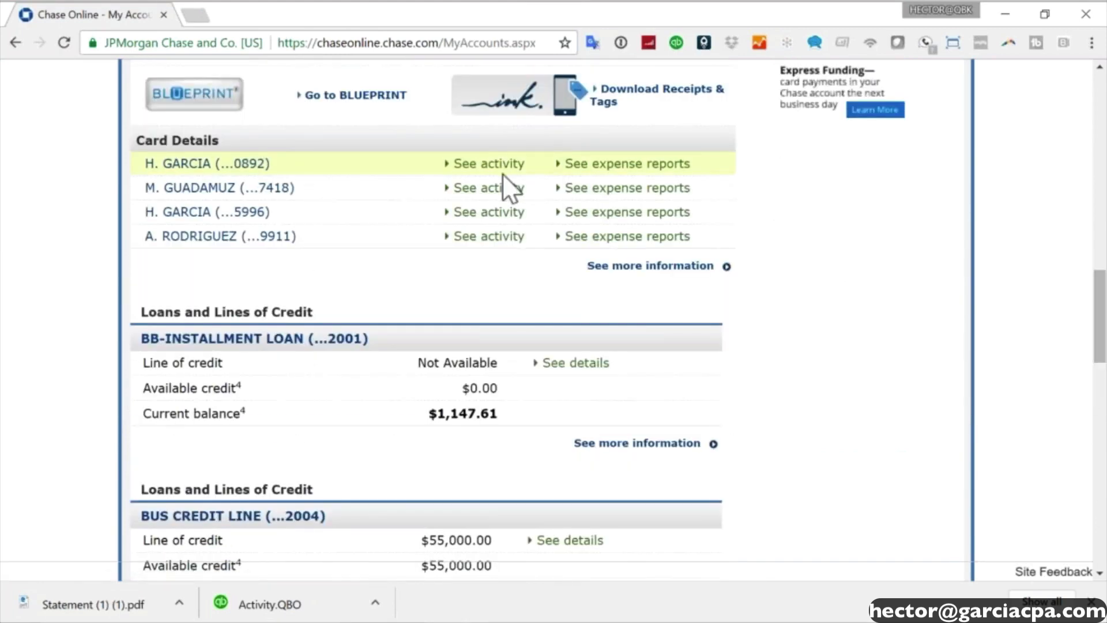
left_click(487, 163)
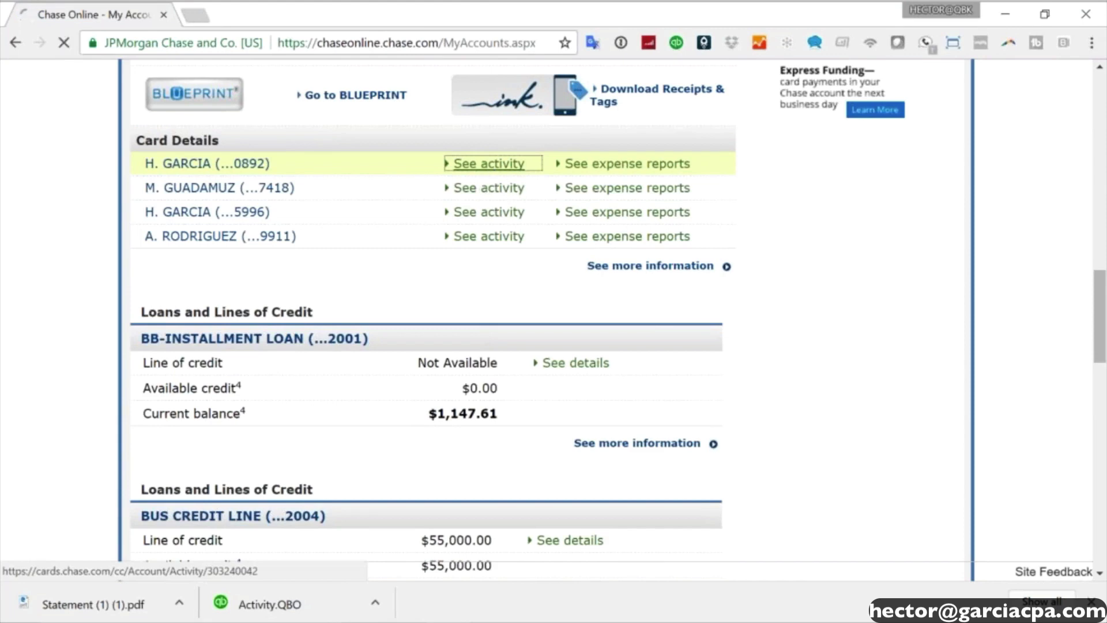
left_click(489, 163)
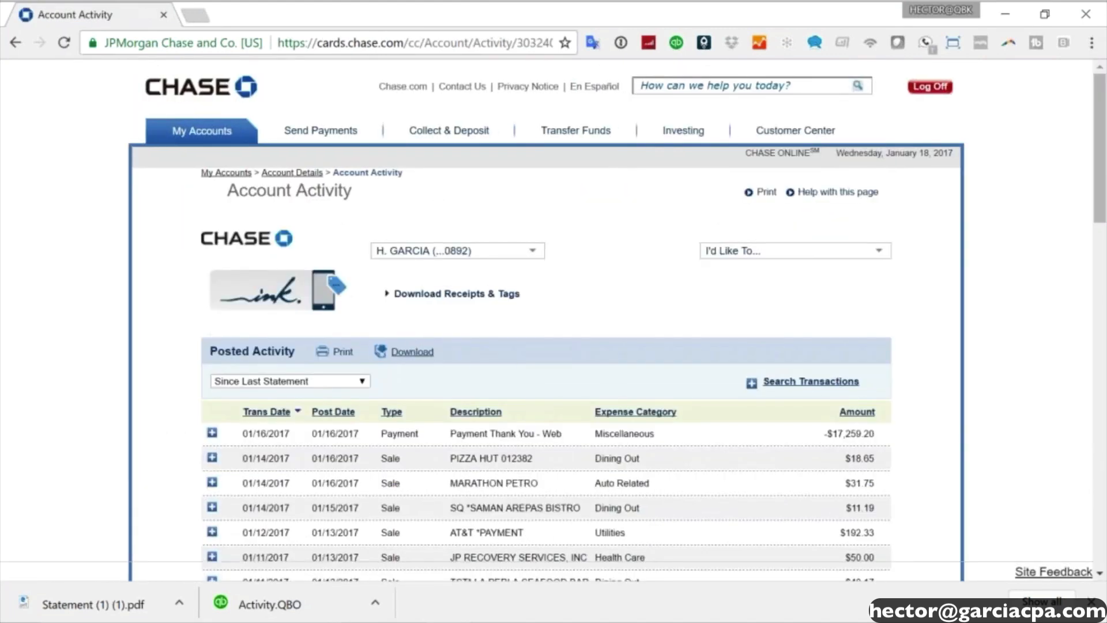
Show the Chase activity download formats, including QuickBooks Web Connect (QBO).
left_click(411, 351)
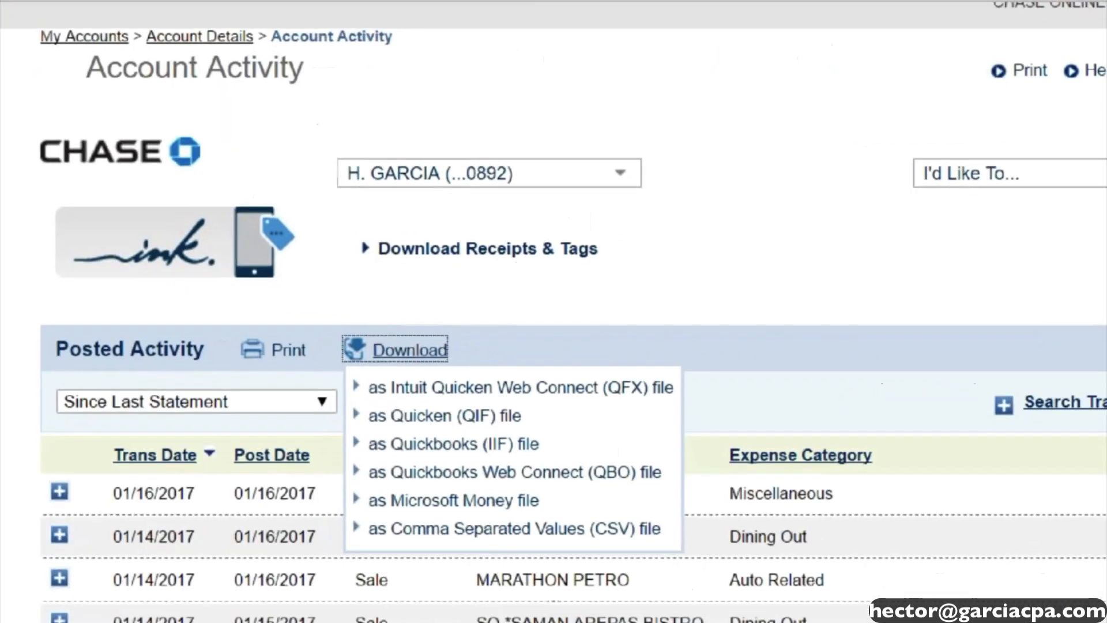
scroll("down", 3)
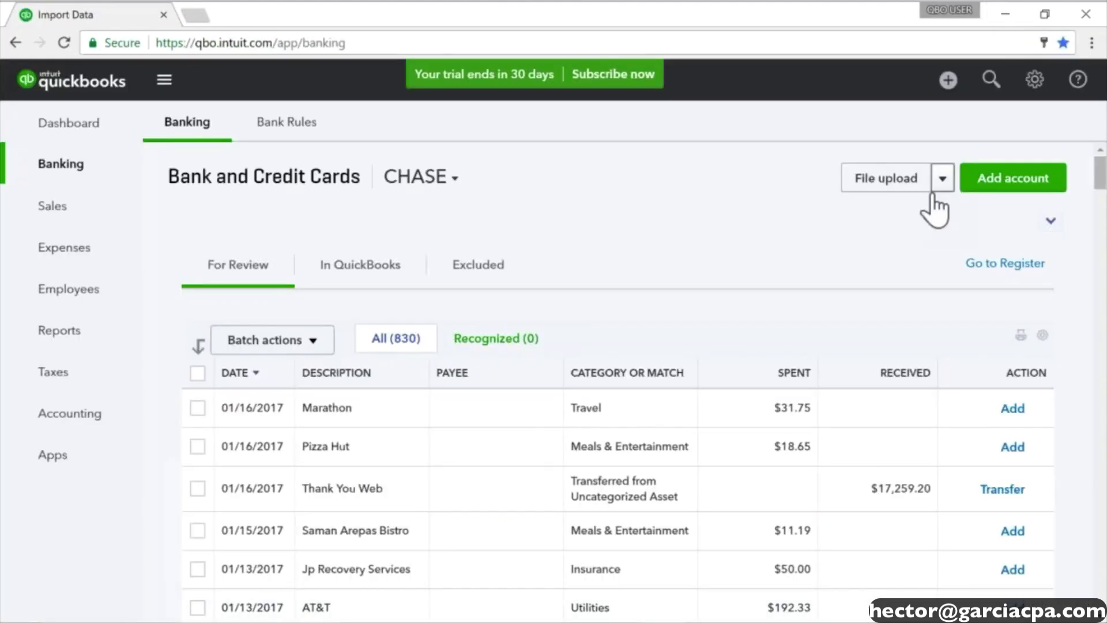
Start a bank file upload for the CHASE banking feed.
left_click(943, 177)
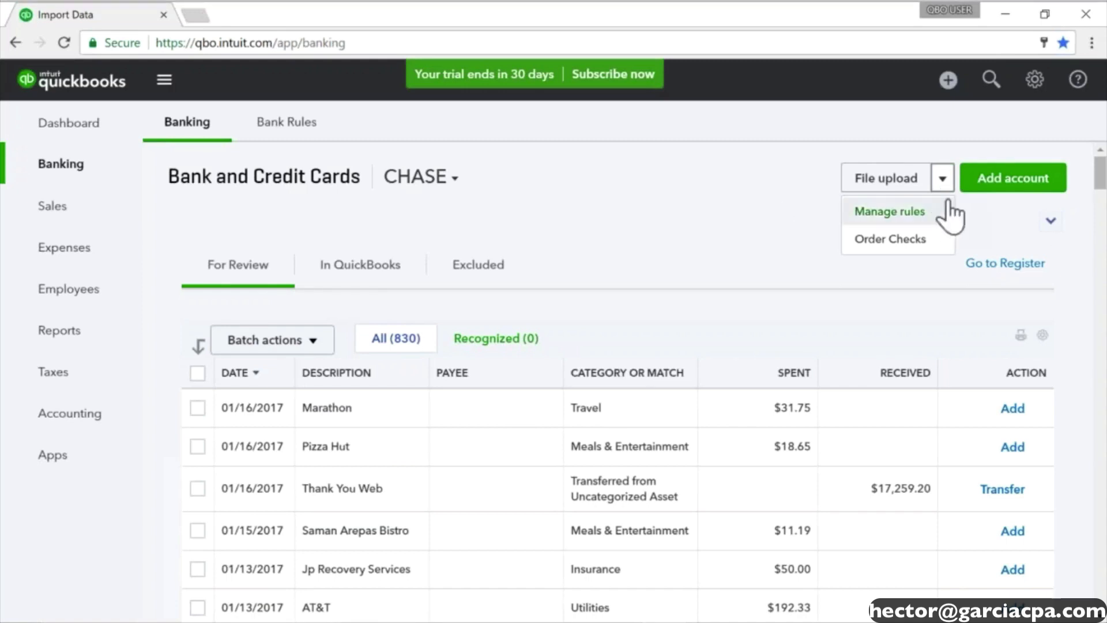
mouse_move(911, 242)
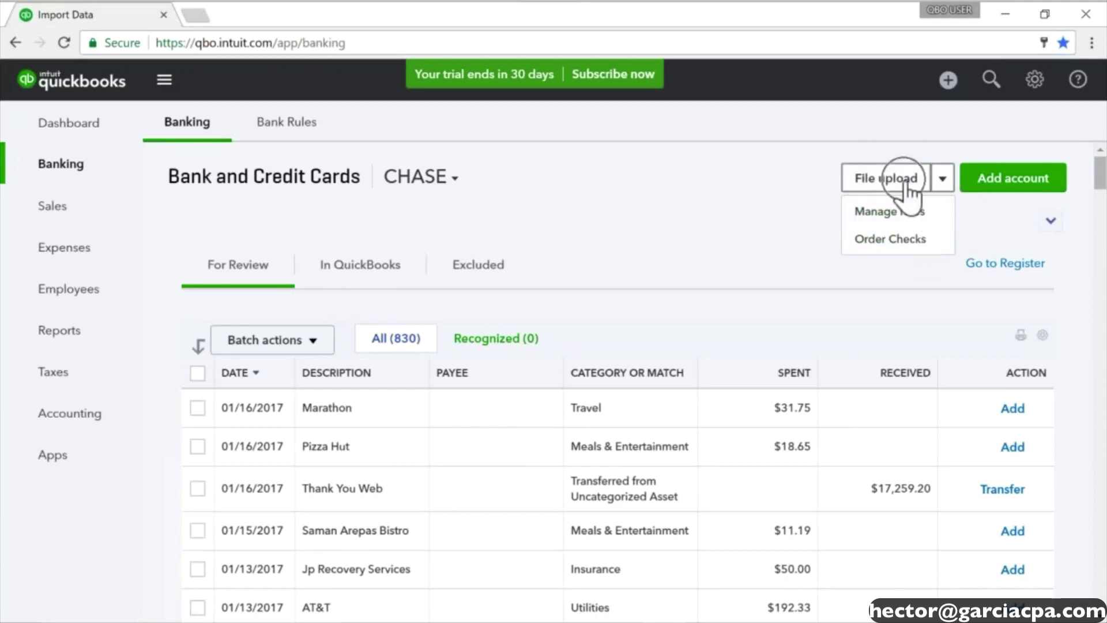
left_click(885, 177)
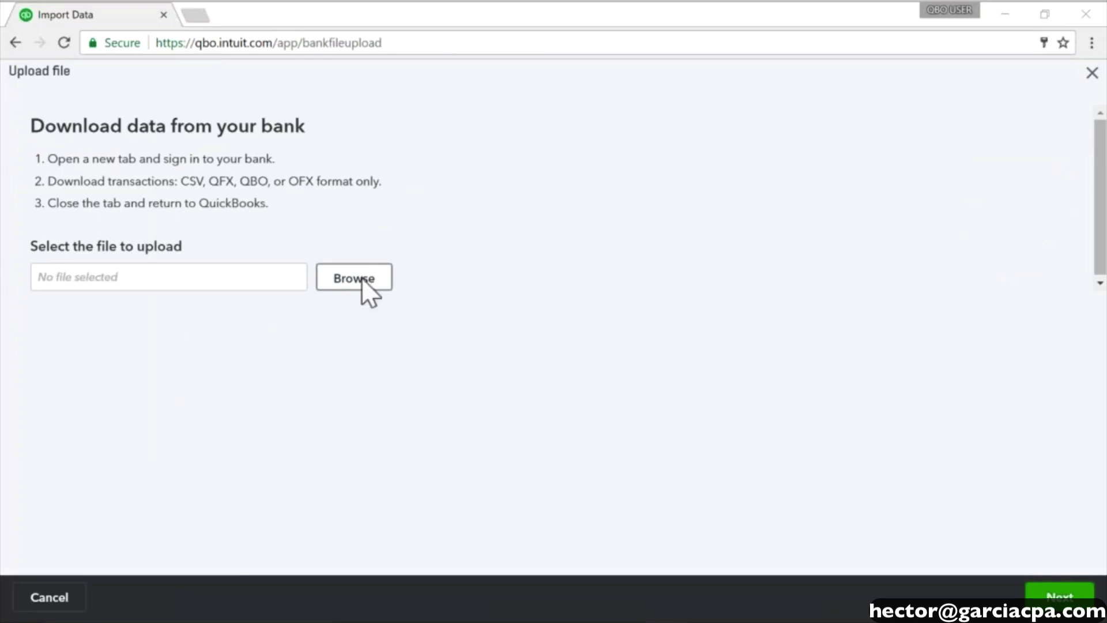
mouse_move(671, 381)
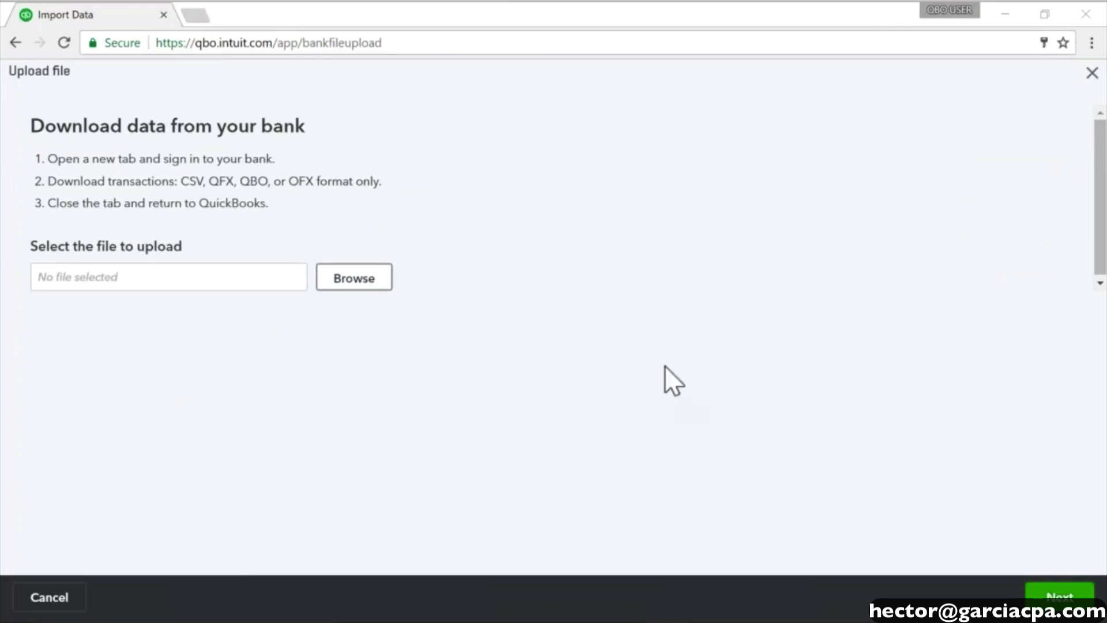
Upload Activity.QBO from the Desktop and continue to account mapping.
left_click(353, 277)
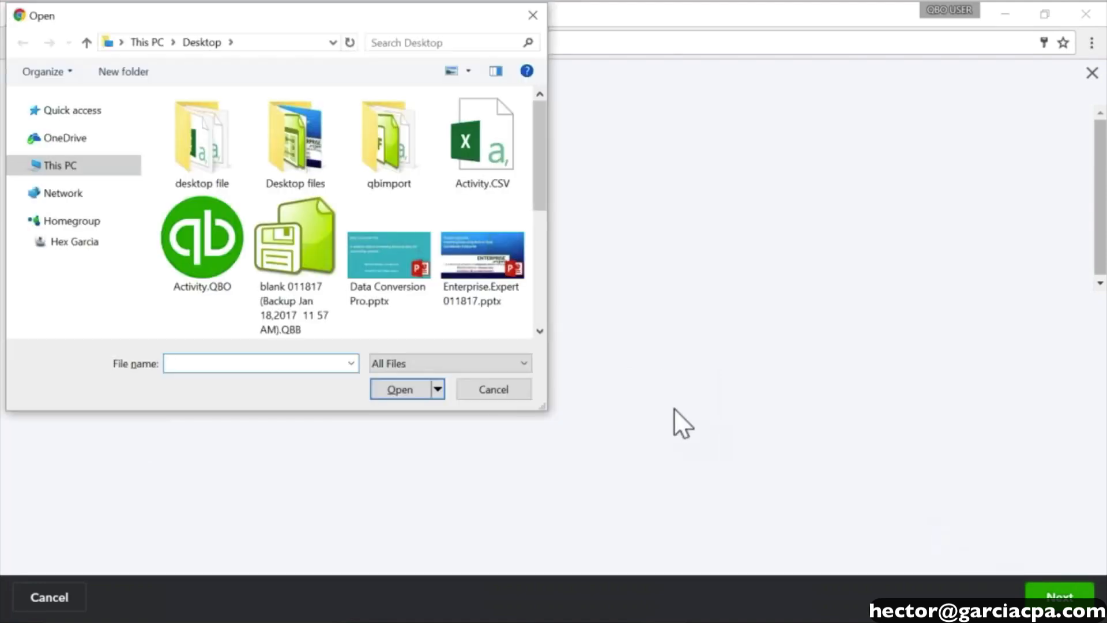
left_click(201, 243)
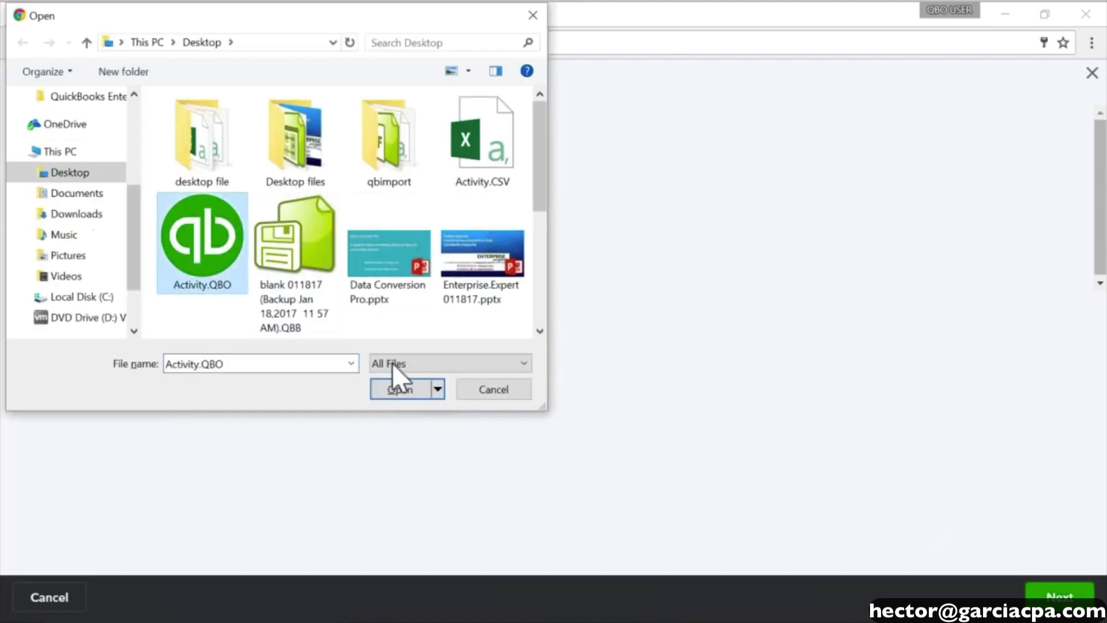
left_click(399, 388)
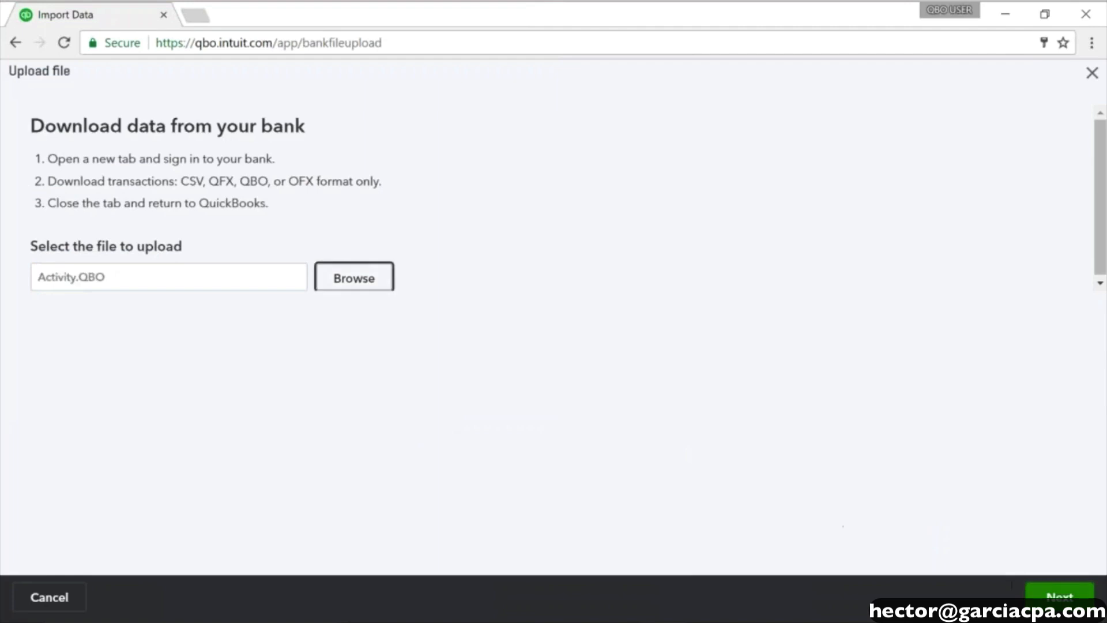
left_click(1062, 597)
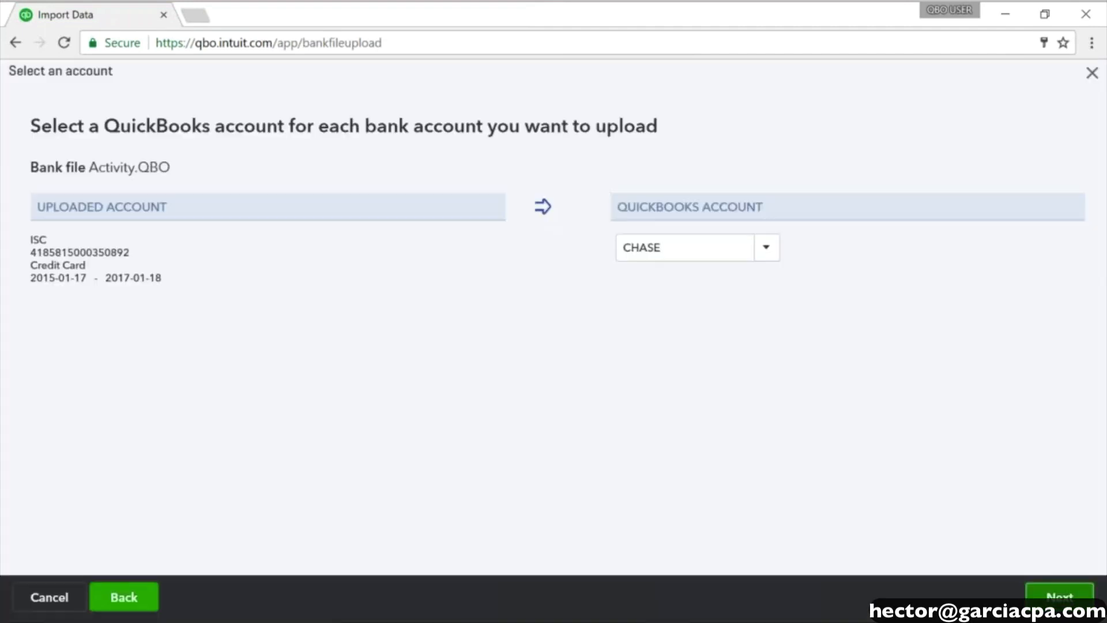
mouse_move(758, 305)
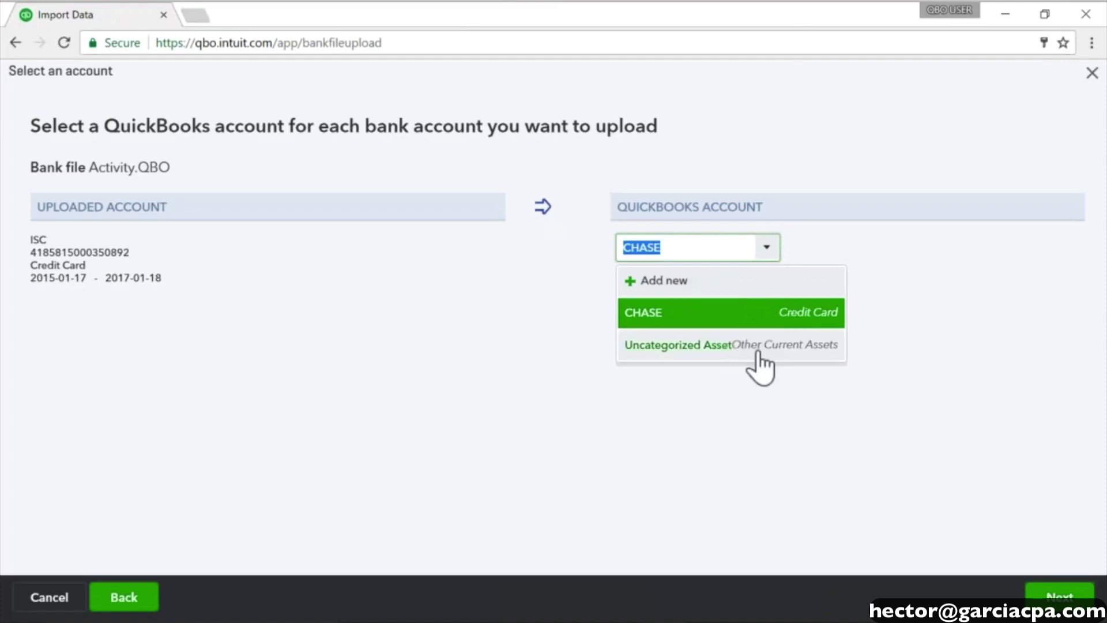
left_click(641, 312)
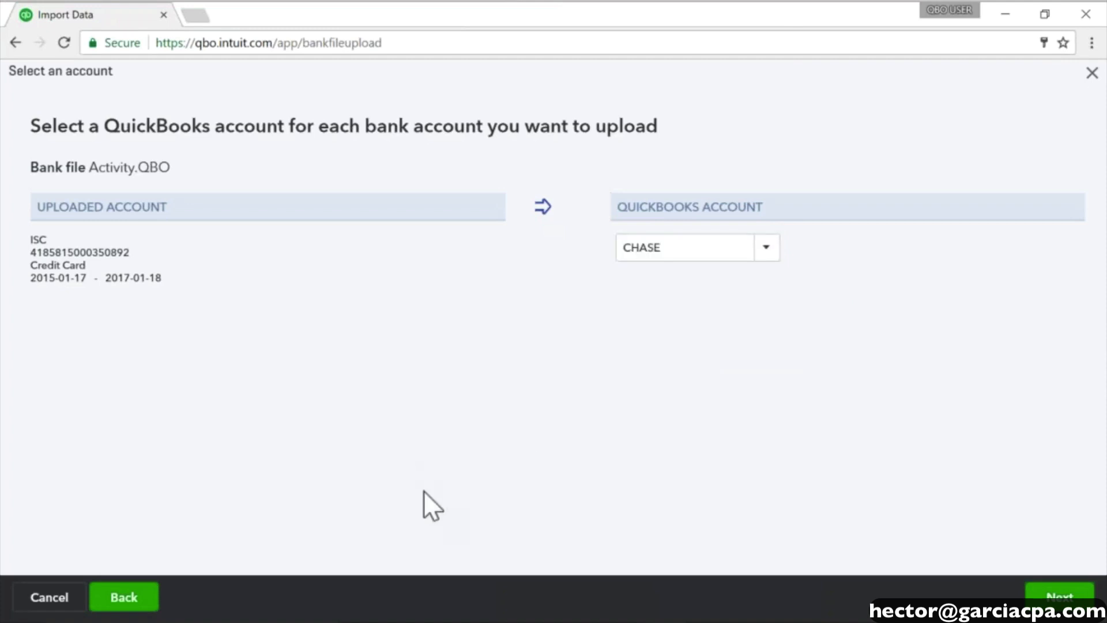